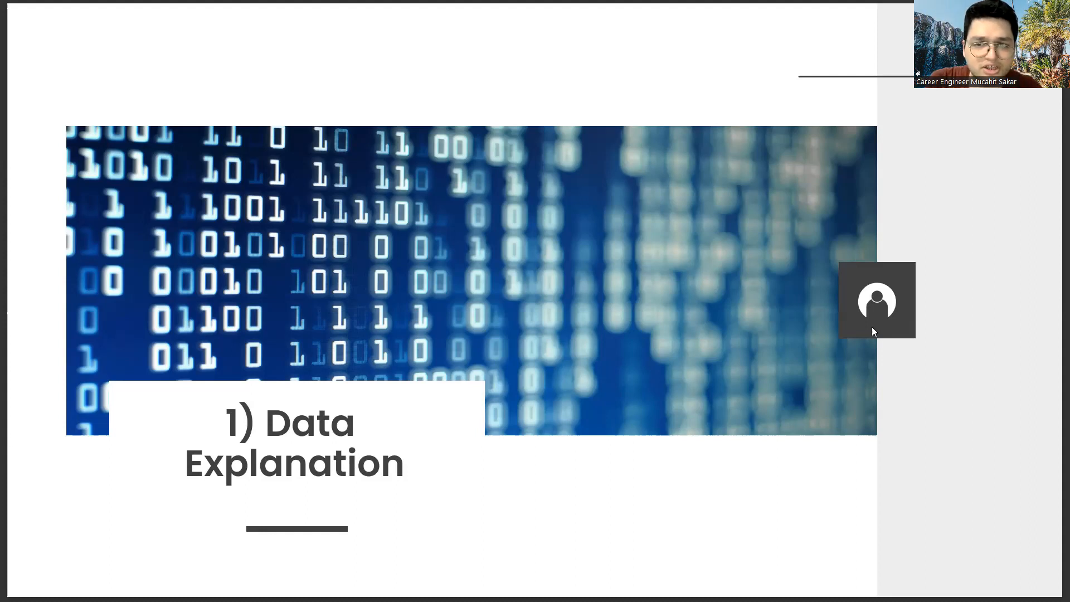
Step: Advance the slideshow from '1) Data Explanation' to the '2) Big Data Strategist' slide
key("Right")
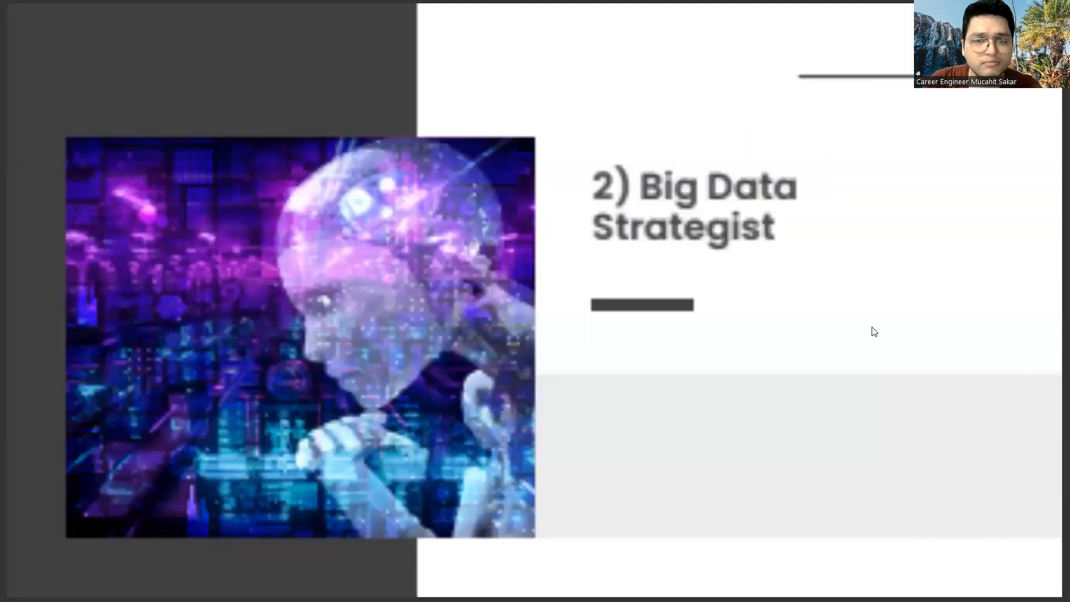